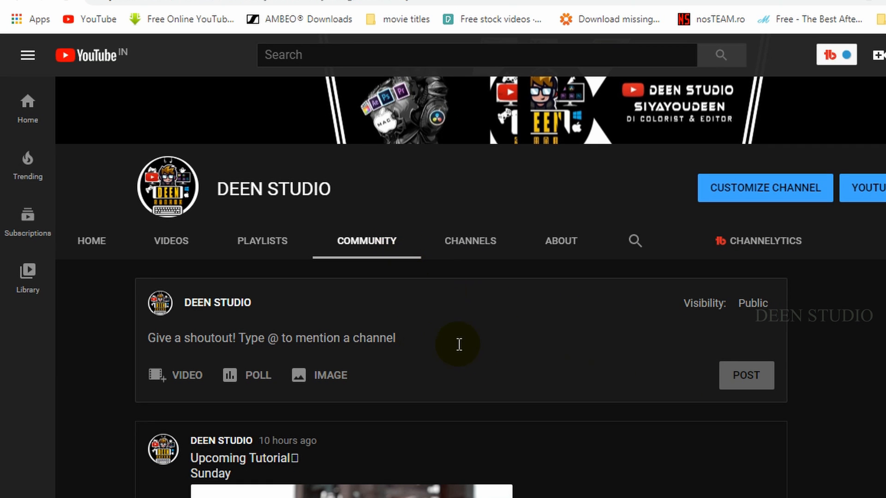
pyautogui.moveTo(537, 369)
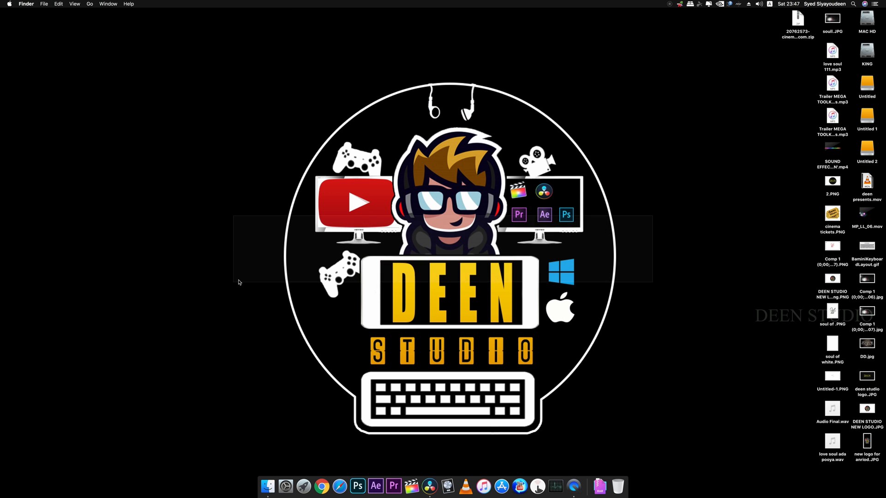
# Step: Launch Resolve and import Pexels Videos 2786540.mp4, the walking-woman clip, from the footage folder
pyautogui.click(461, 486)
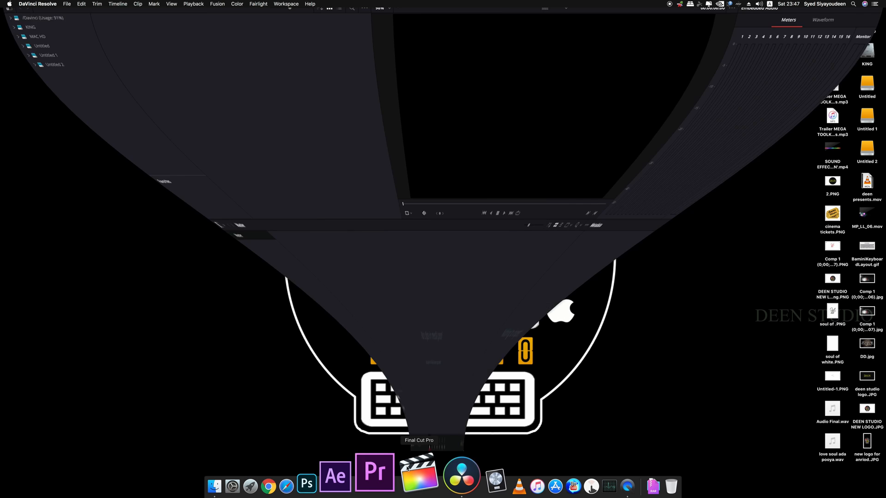
pyautogui.click(461, 476)
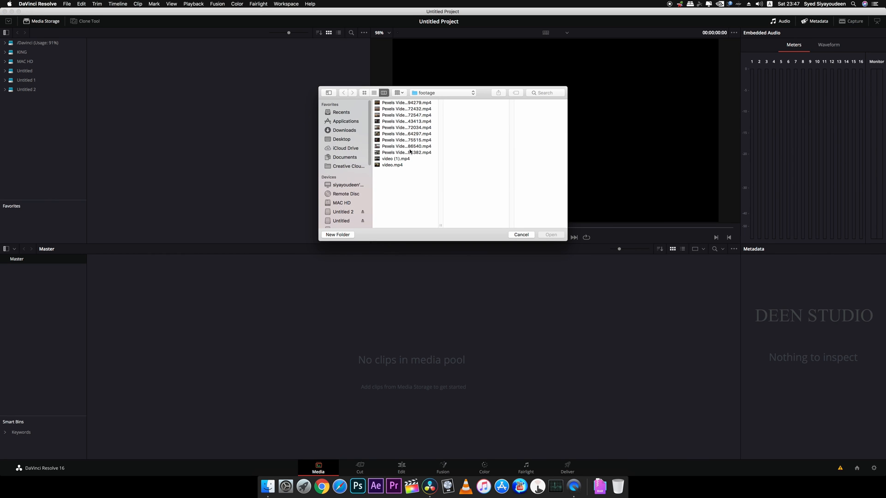
pyautogui.click(406, 146)
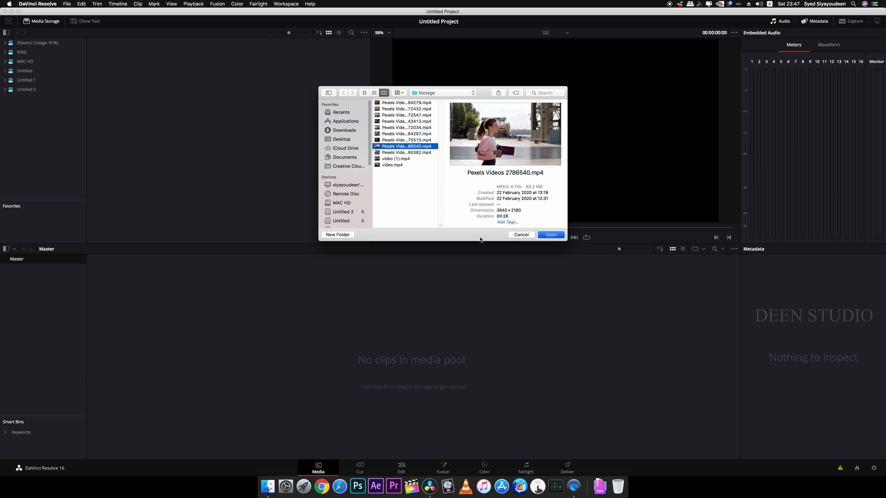
pyautogui.click(550, 234)
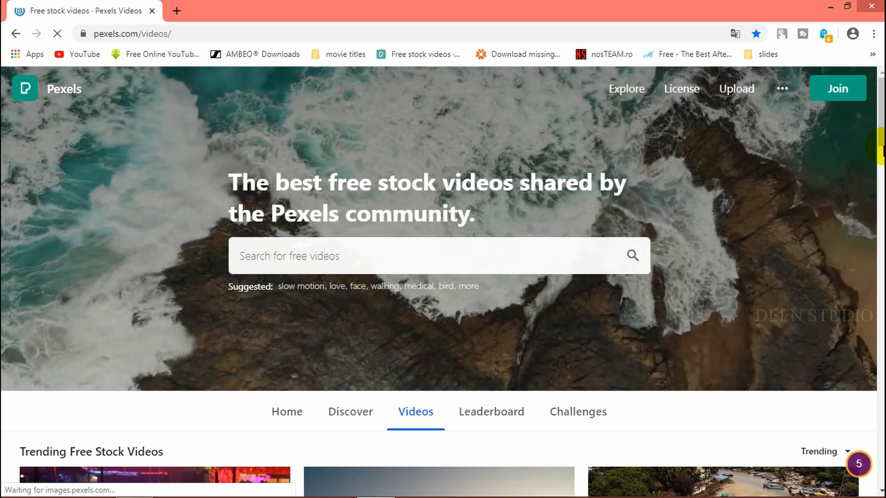
pyautogui.scroll(-3)
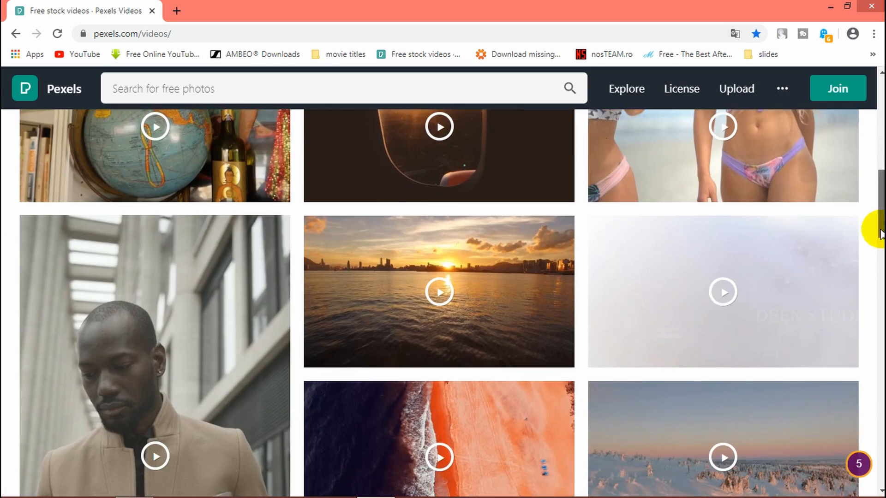
pyautogui.scroll(-3)
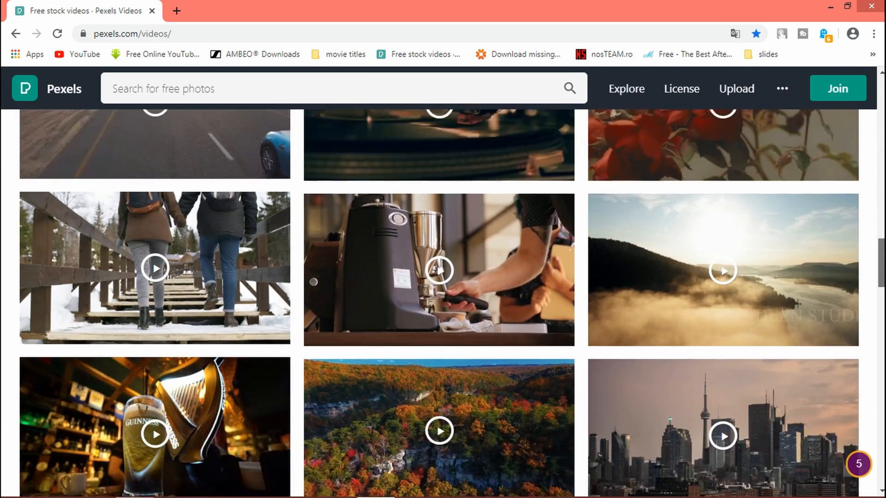
pyautogui.scroll(-3)
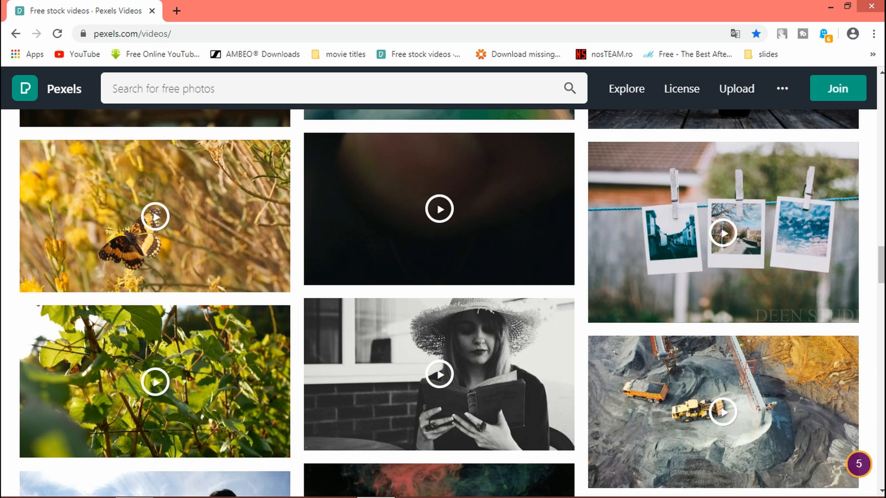
pyautogui.scroll(-3)
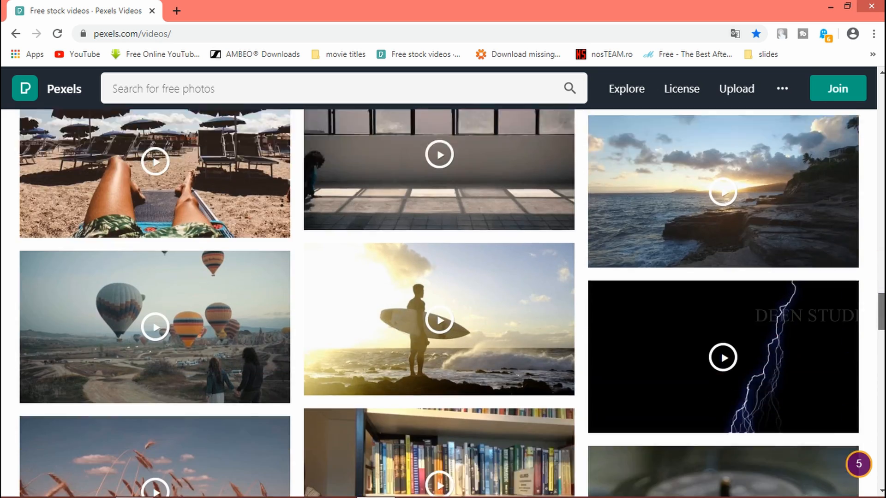
pyautogui.scroll(-3)
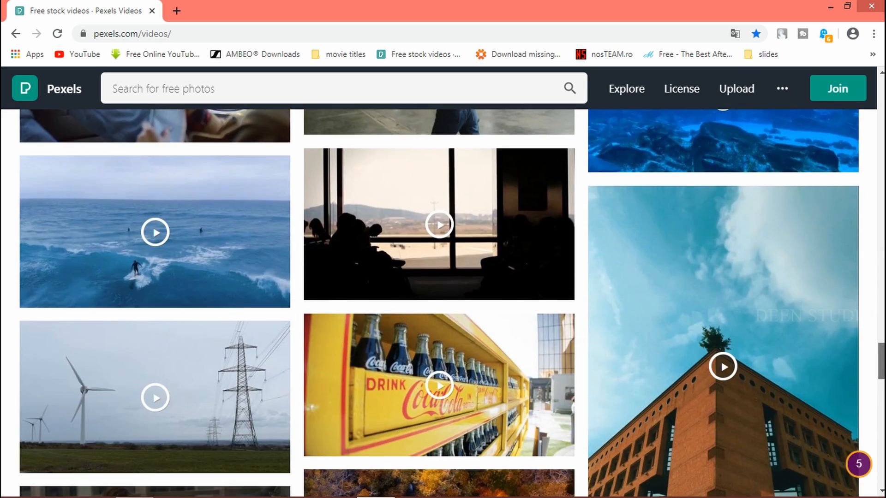
pyautogui.scroll(-3)
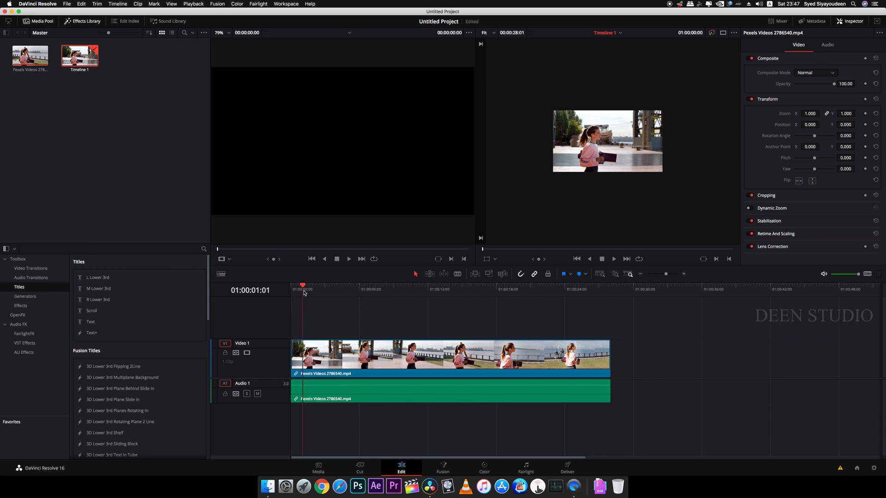
# Step: Scrub through the walking clip on the Edit timeline, then bring it into the Fusion page
pyautogui.click(323, 286)
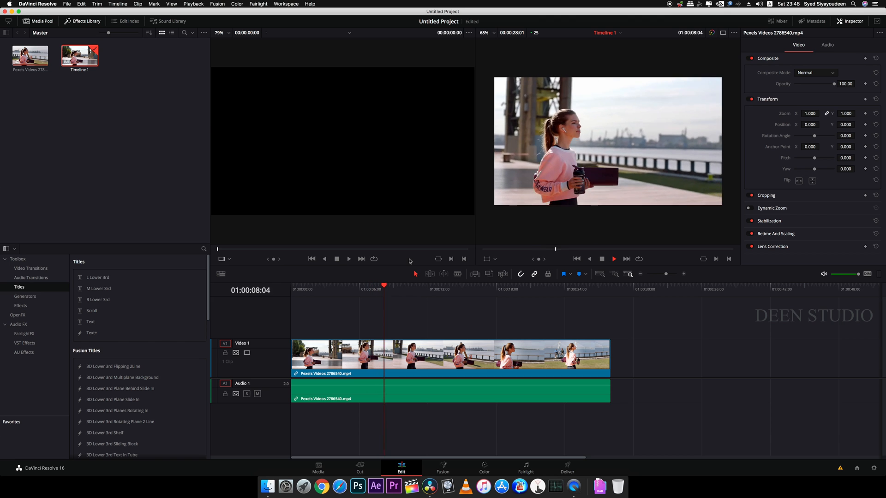
pyautogui.click(402, 286)
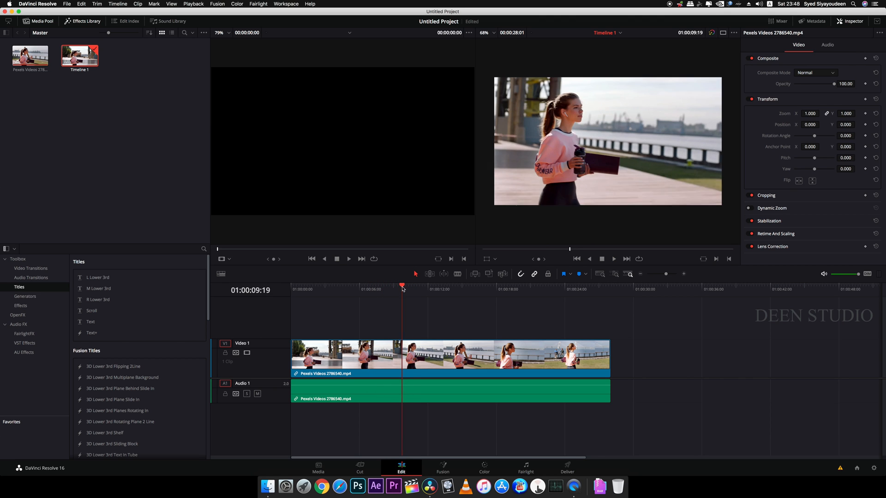
pyautogui.click(508, 289)
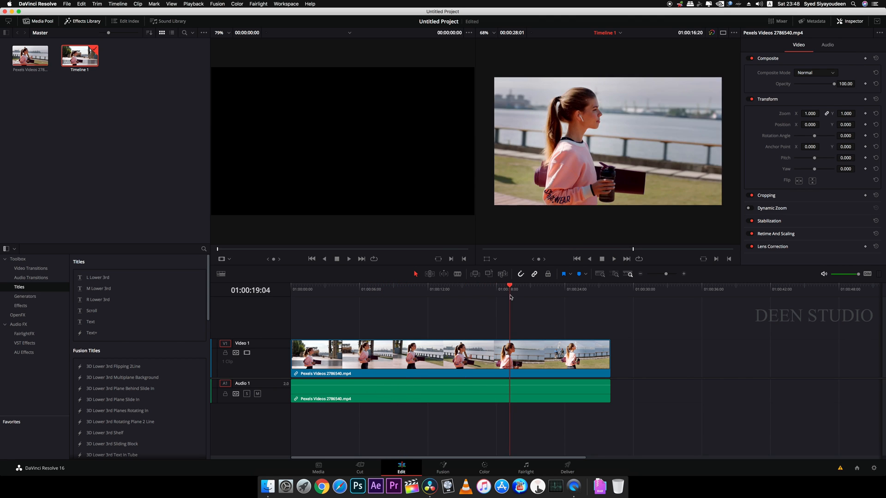
pyautogui.click(555, 285)
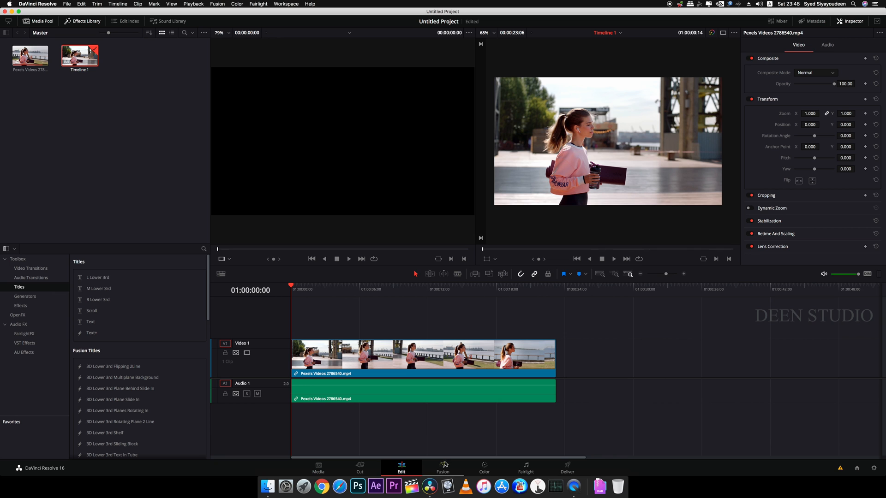
pyautogui.click(442, 467)
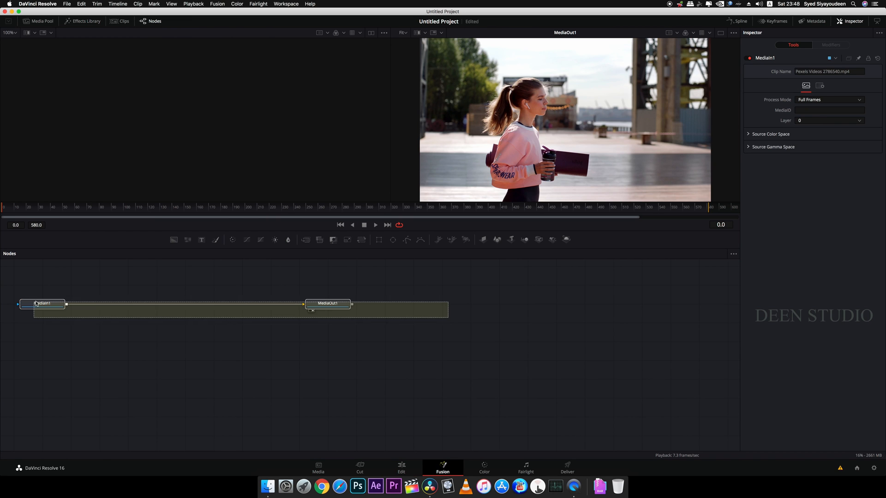
# Step: With MediaIn1 selected, add a Tracker node via Select Tool ('tr') so it sits before MediaOut1
pyautogui.click(328, 303)
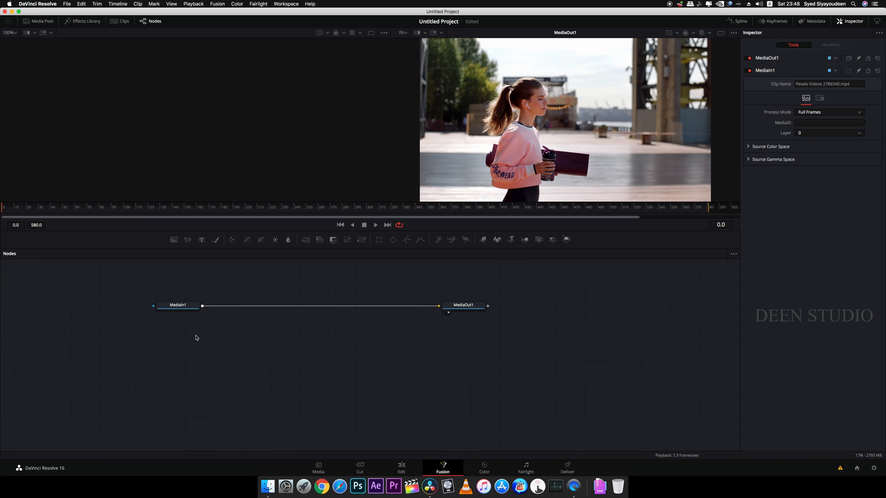
pyautogui.click(178, 306)
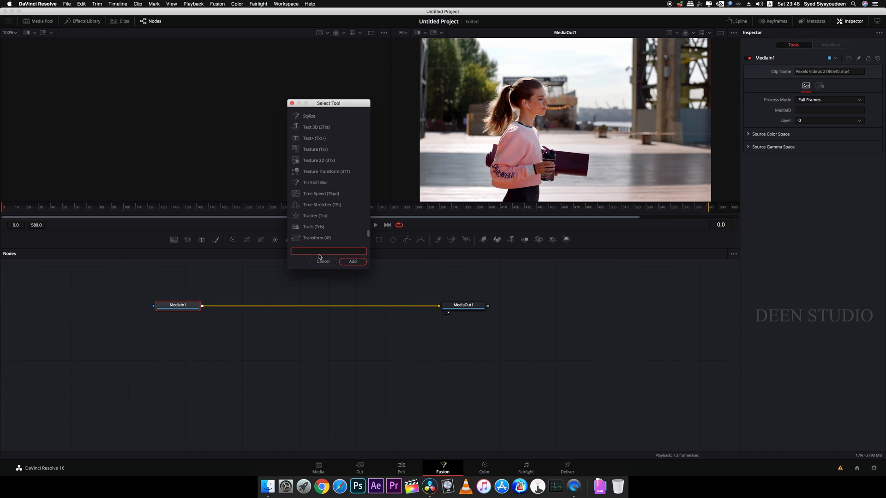
pyautogui.write('tr')
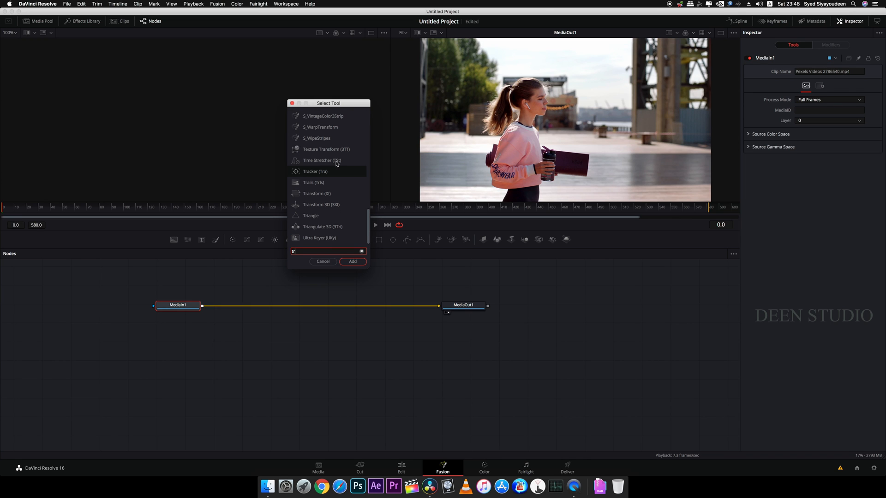
pyautogui.click(323, 261)
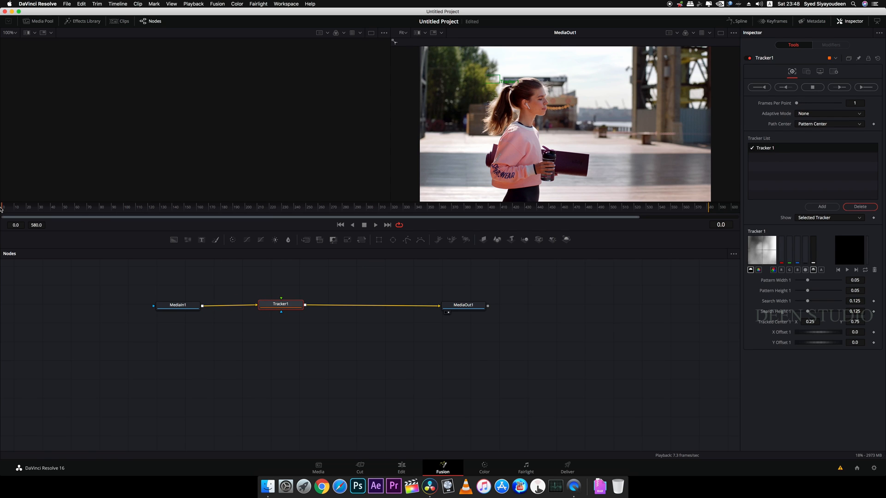
pyautogui.moveTo(683, 46)
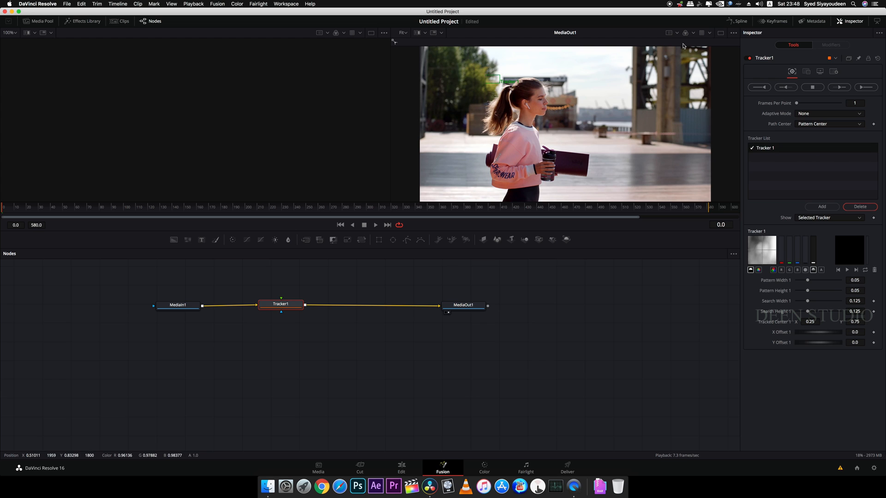
pyautogui.moveTo(363, 54)
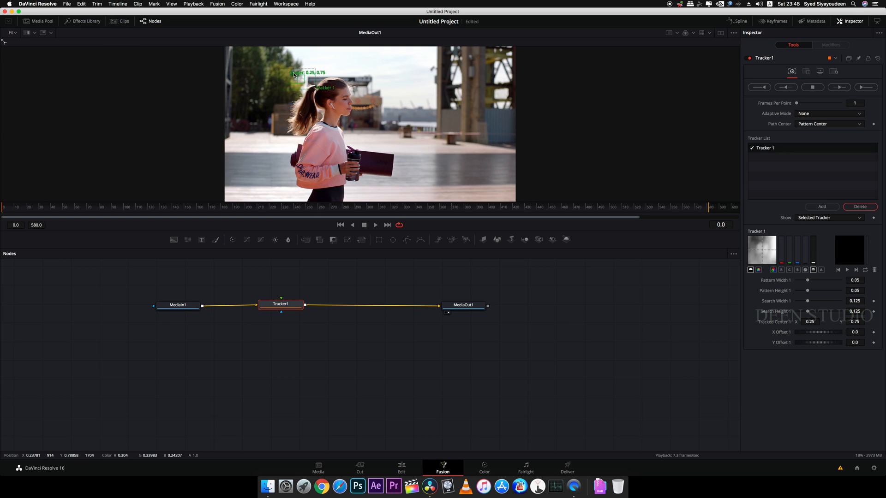
# Step: Drag the Tracker 1 pattern box onto the woman's ear as the tracking target
pyautogui.moveTo(296, 77); pyautogui.dragTo(313, 94)
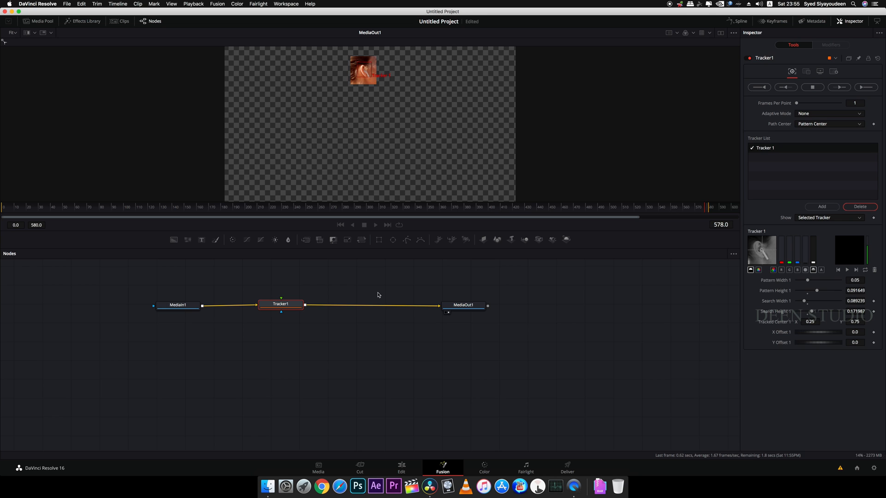
# Step: Dismiss the Render completed notice and scrub to a later frame to check the tracked ear path
pyautogui.click(839, 87)
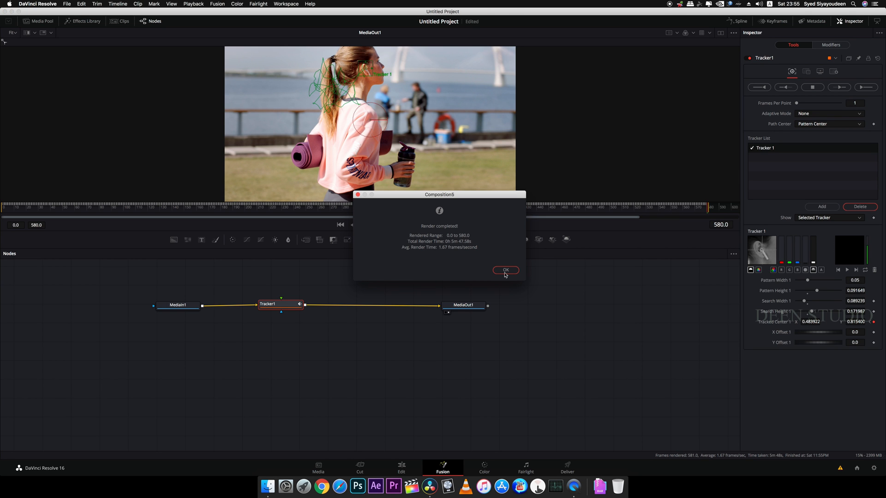
pyautogui.click(504, 271)
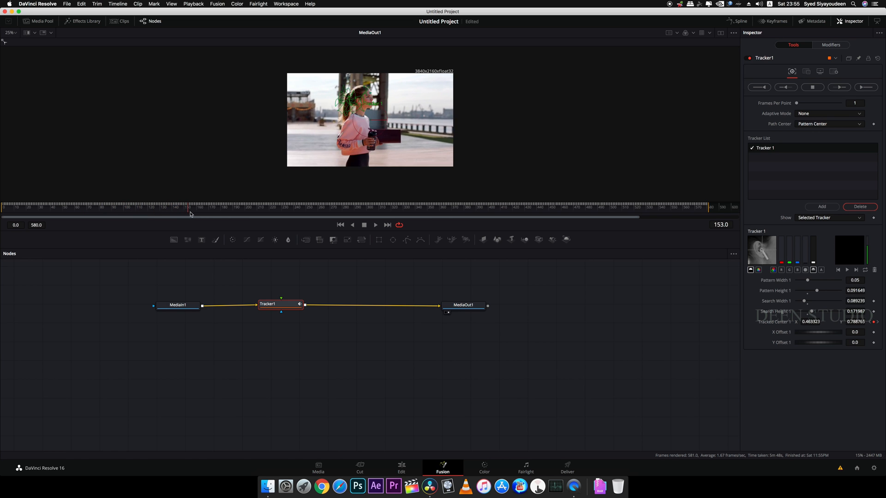
pyautogui.click(260, 215)
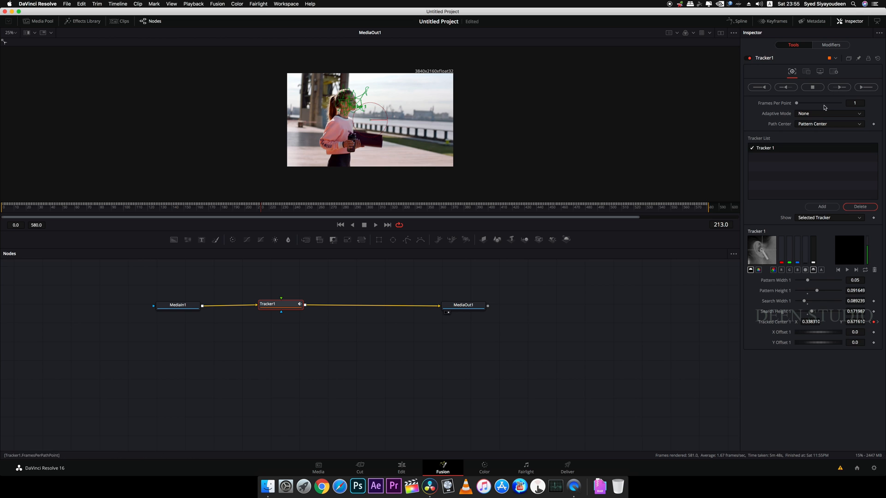
pyautogui.click(853, 21)
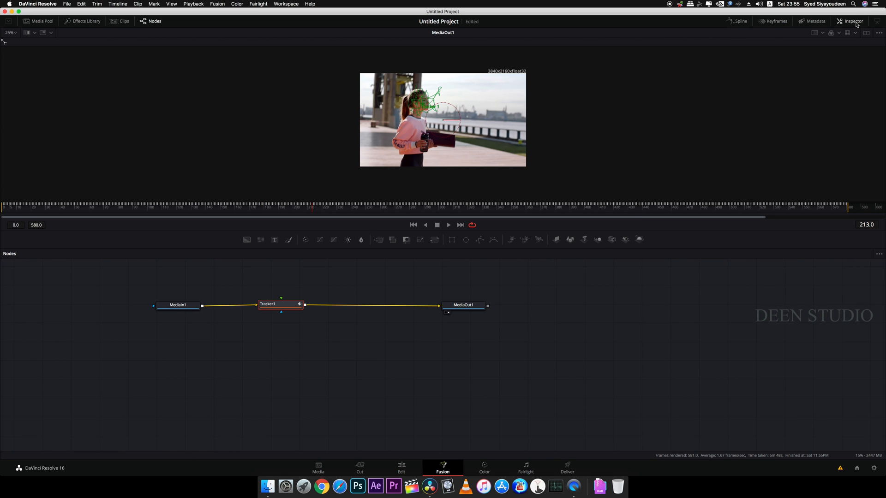
# Step: Set Tracker1's operation to Match Move with BG only merge and check a later frame
pyautogui.click(852, 21)
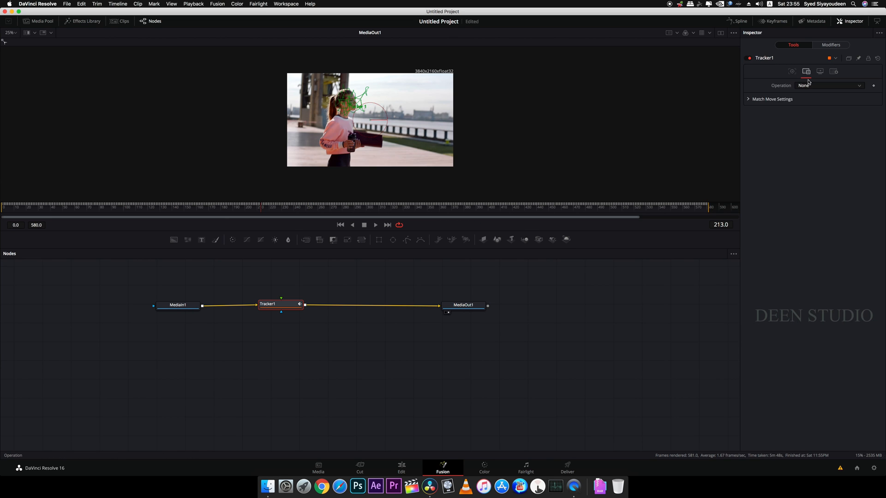
pyautogui.click(827, 85)
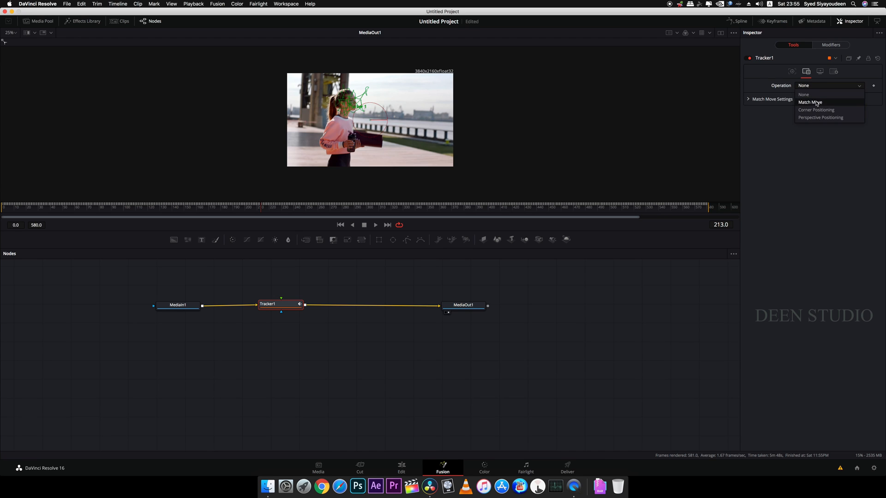
pyautogui.click(809, 102)
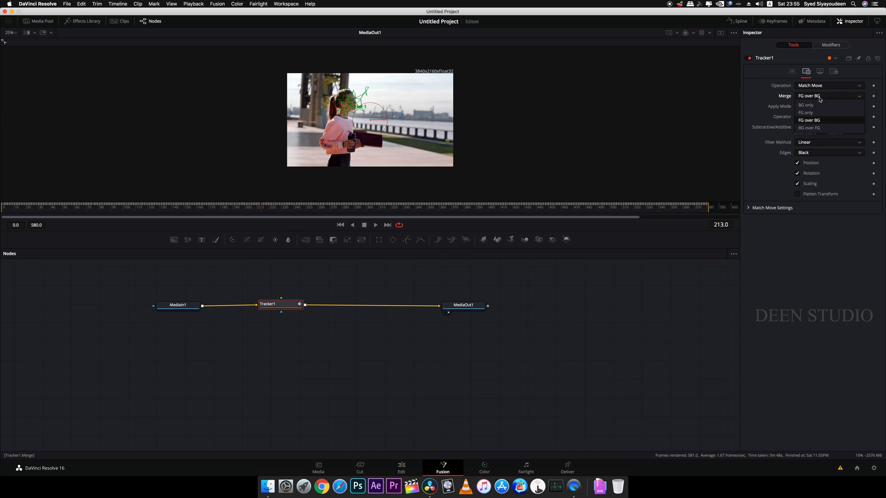
pyautogui.click(804, 105)
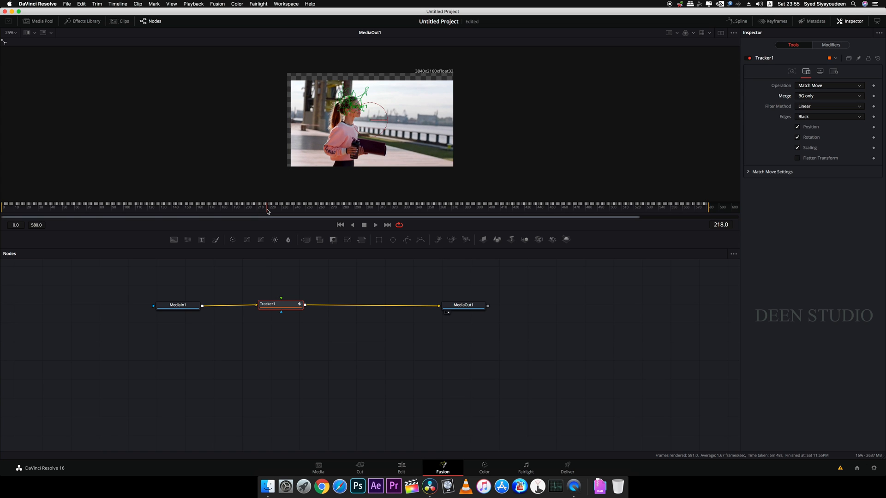
pyautogui.click(307, 210)
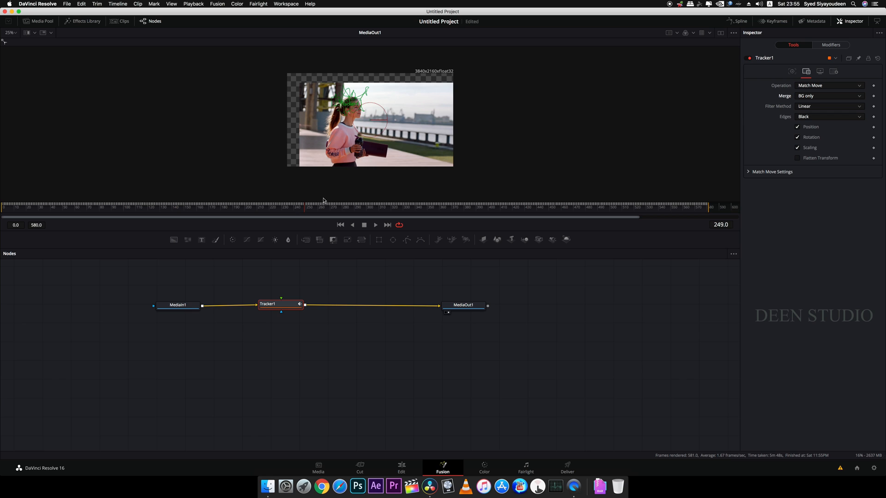
pyautogui.moveTo(412, 130)
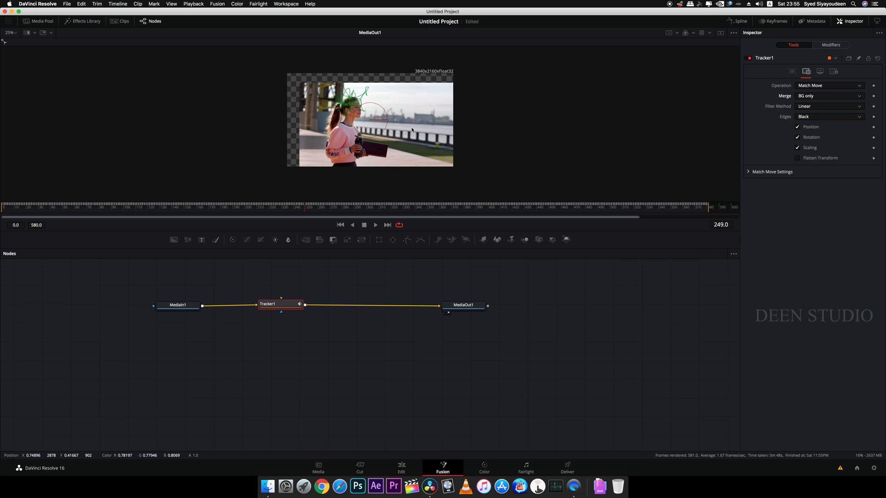
# Step: With Tracker1 selected, add a Transform node after it via Select Tool ('tran')
pyautogui.click(275, 303)
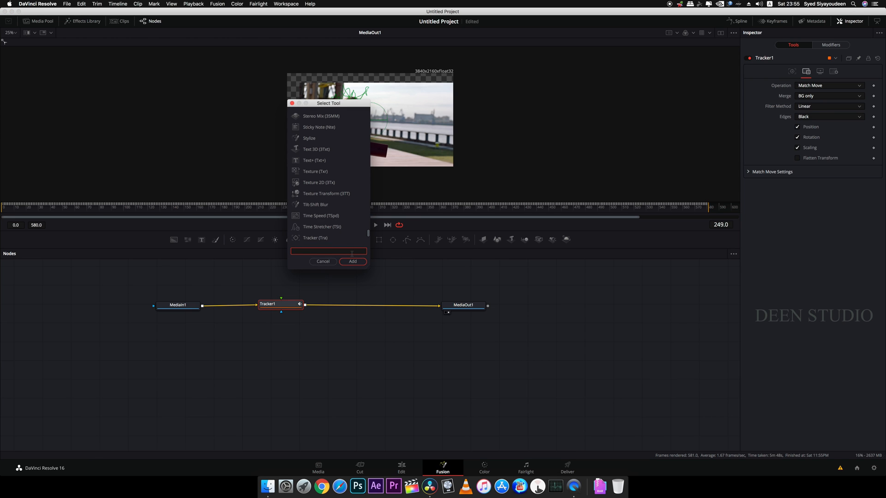
pyautogui.write('tran')
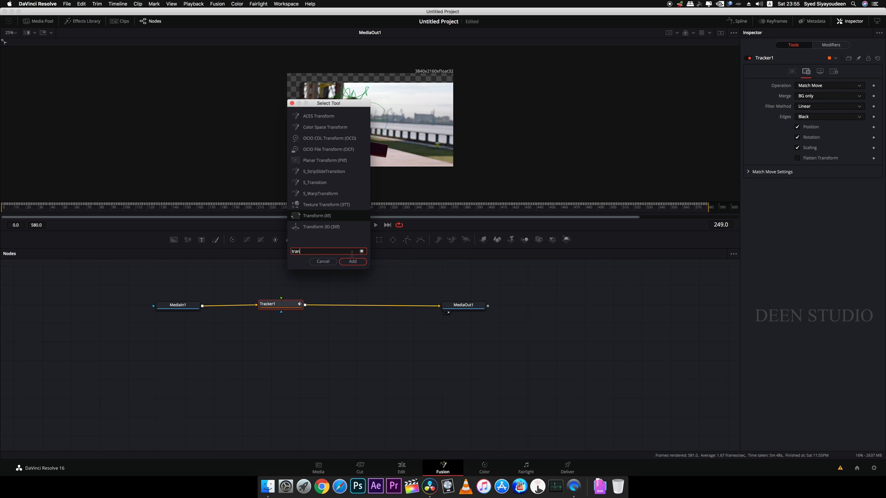
pyautogui.click(352, 261)
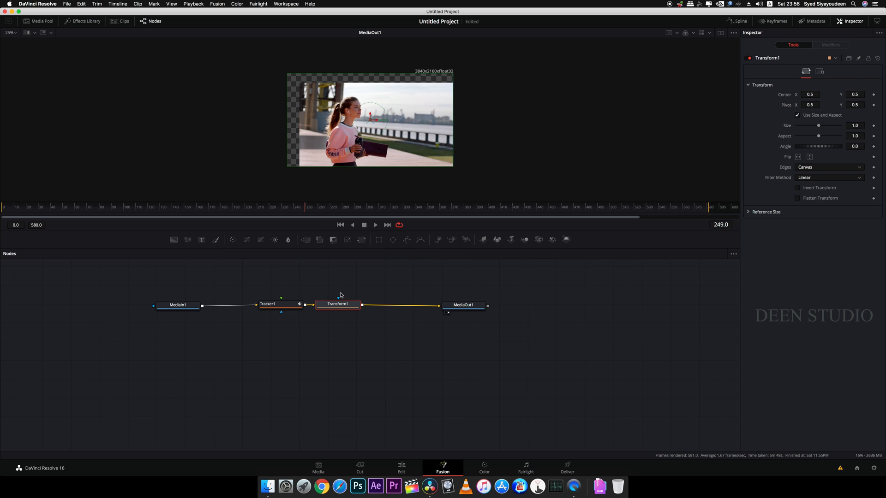
pyautogui.moveTo(758, 149)
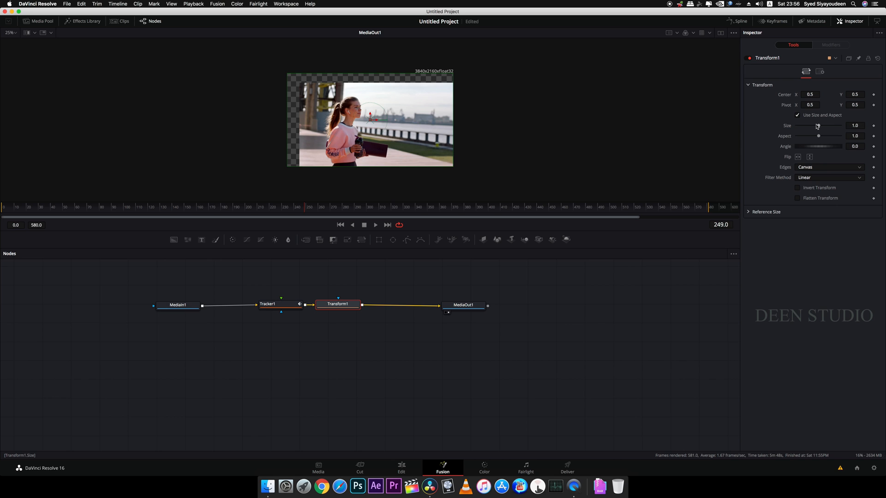
pyautogui.moveTo(818, 126)
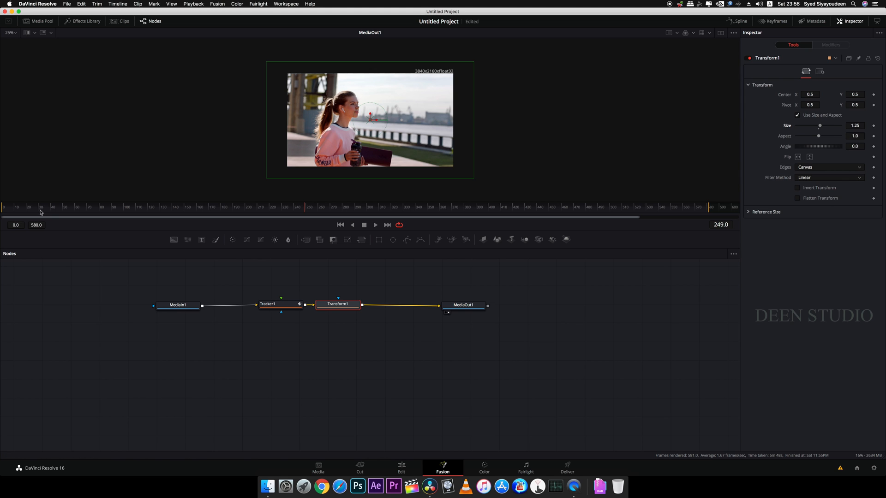
# Step: Move to frame 0 and set keyframes on the Transform1 parameters at size 1.25
pyautogui.click(340, 225)
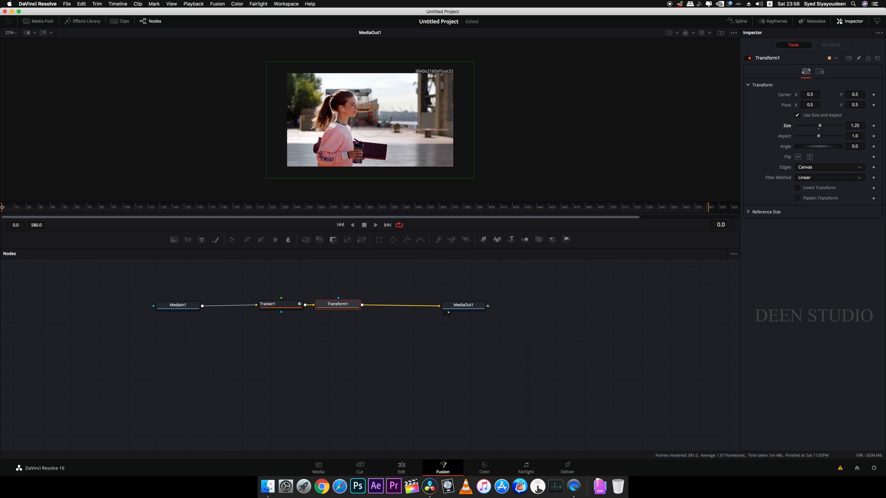
pyautogui.click(338, 303)
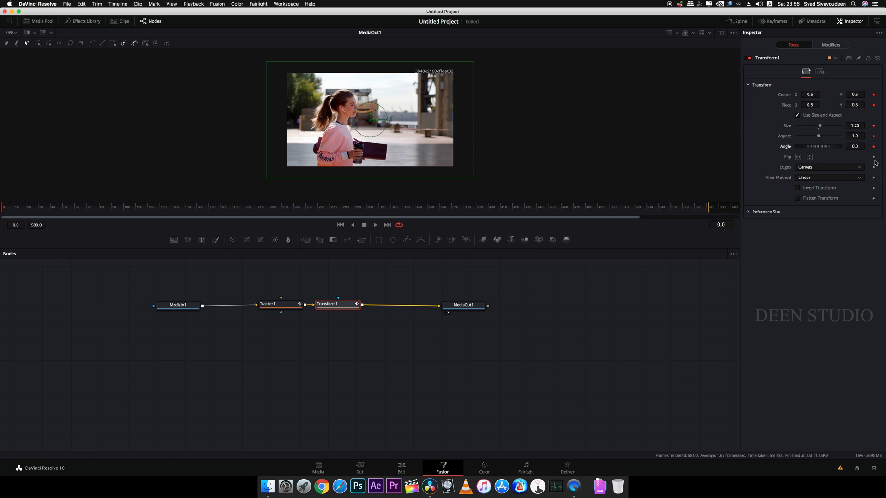
pyautogui.moveTo(459, 140)
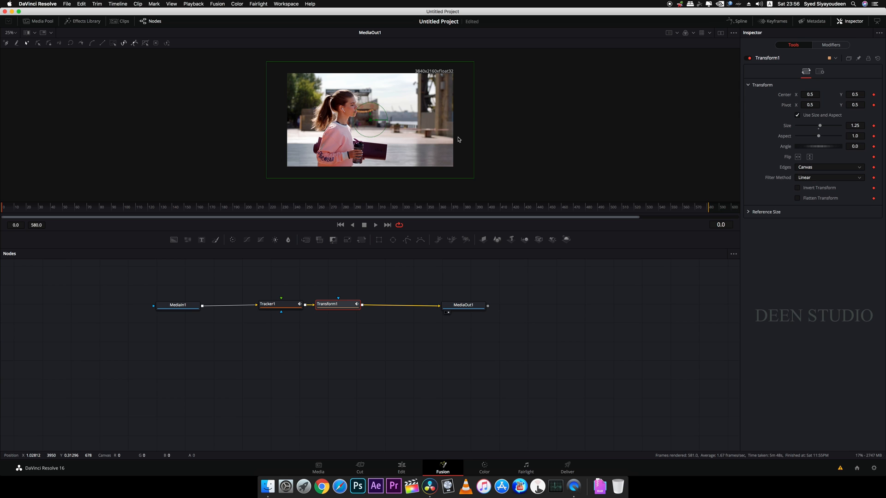
pyautogui.moveTo(5, 210)
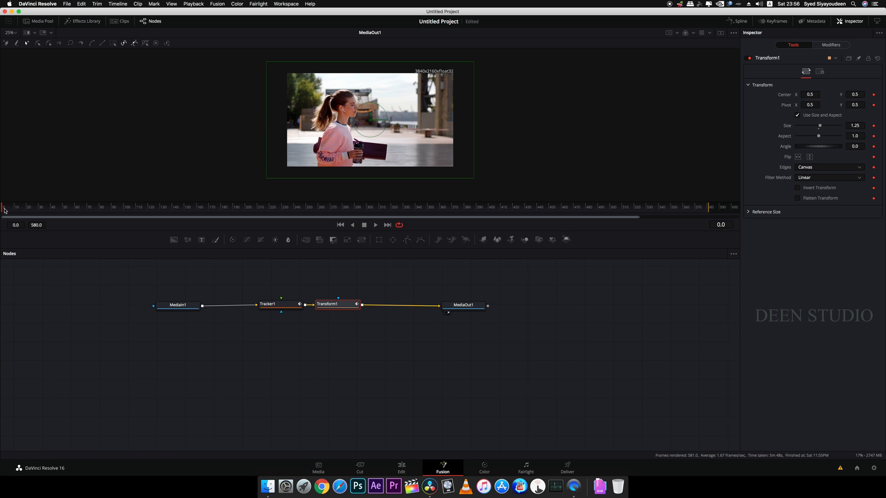
# Step: Keyframe Transform Center at frames 54, 165, 192, 286 and 411 to keep the woman centered
pyautogui.click(27, 208)
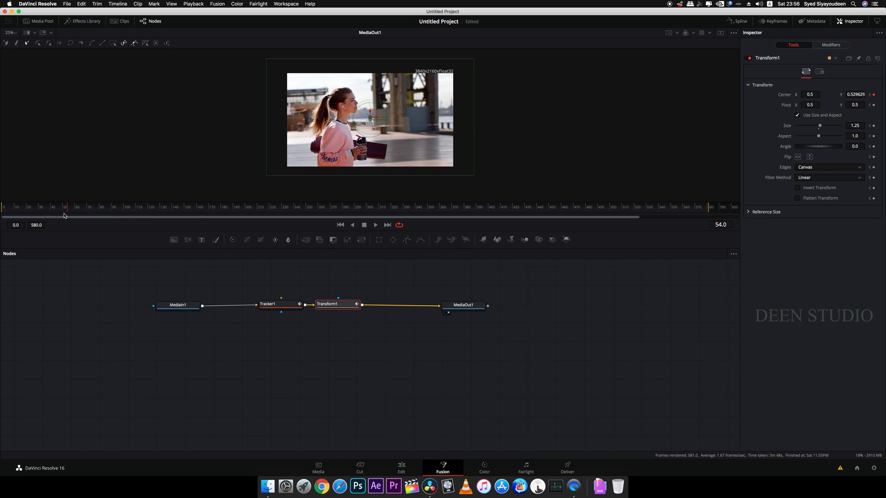
pyautogui.click(200, 207)
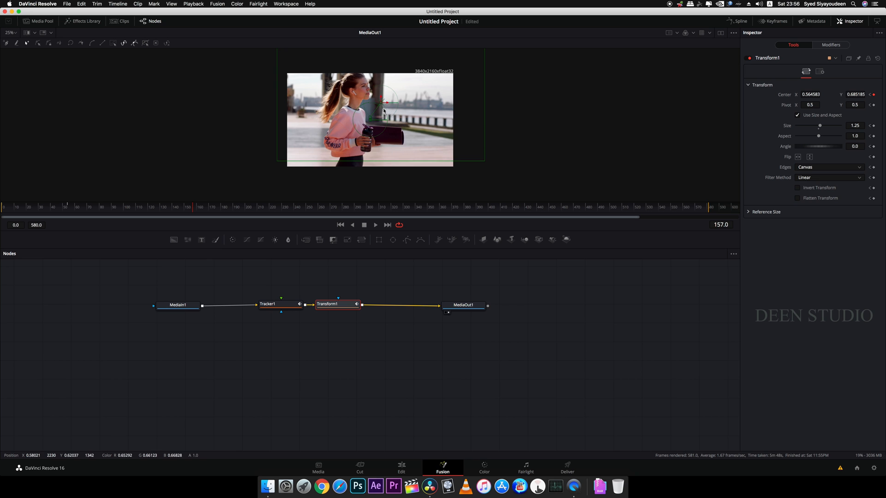
pyautogui.click(199, 207)
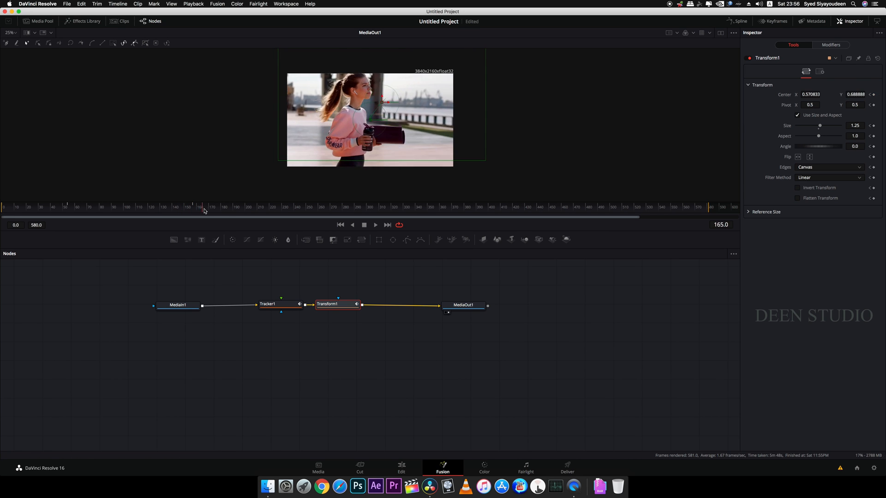
pyautogui.click(237, 207)
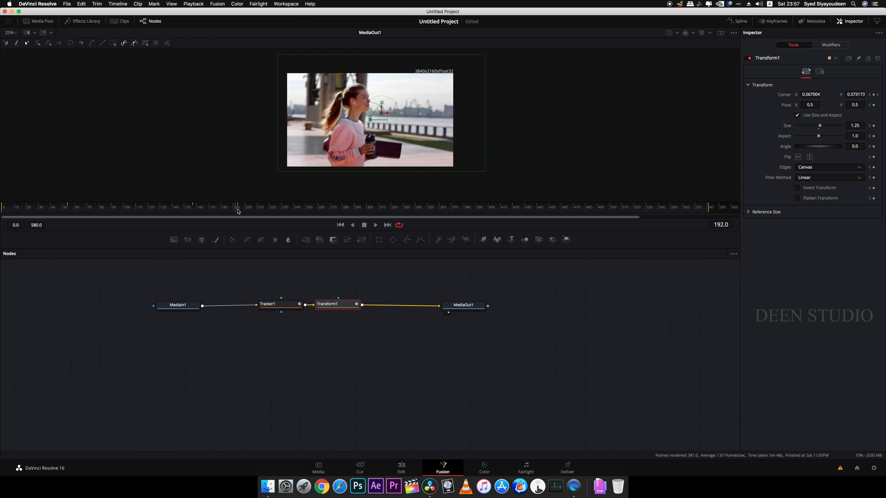
pyautogui.click(258, 207)
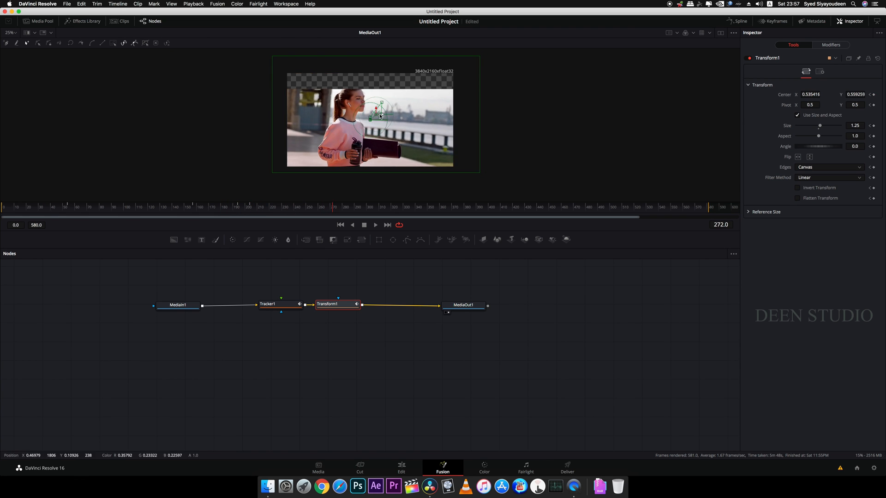
pyautogui.click(344, 206)
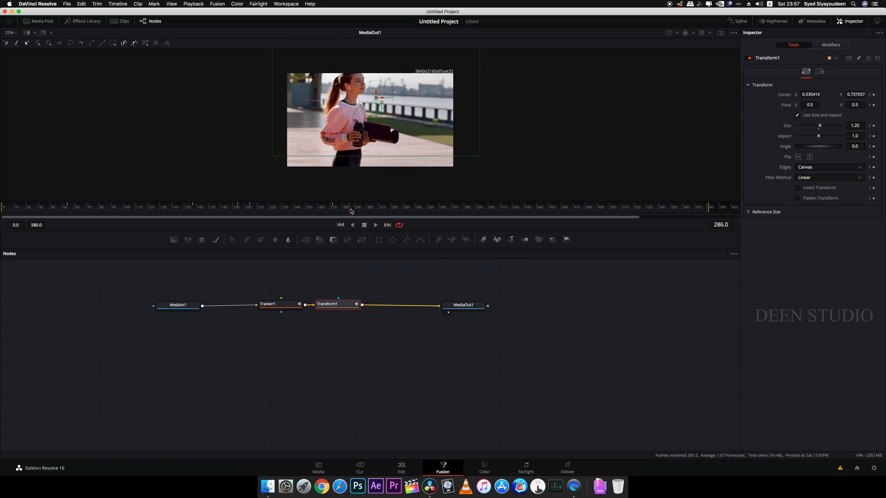
pyautogui.click(384, 206)
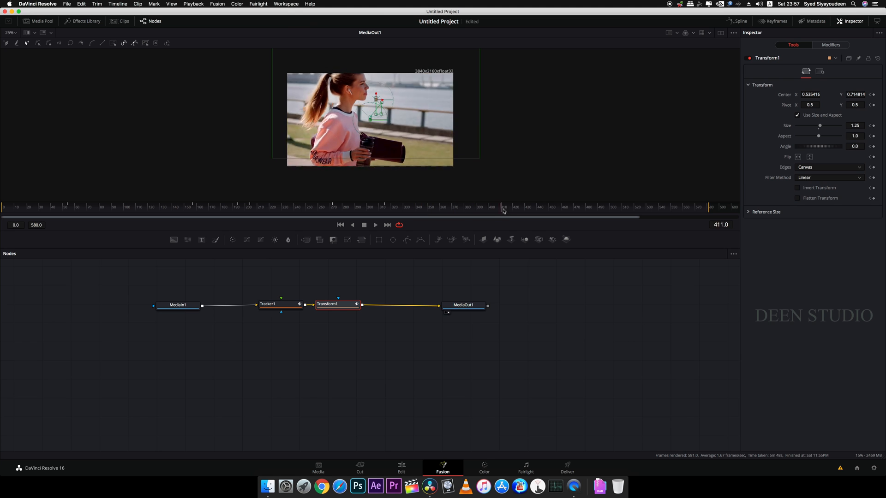
pyautogui.click(401, 466)
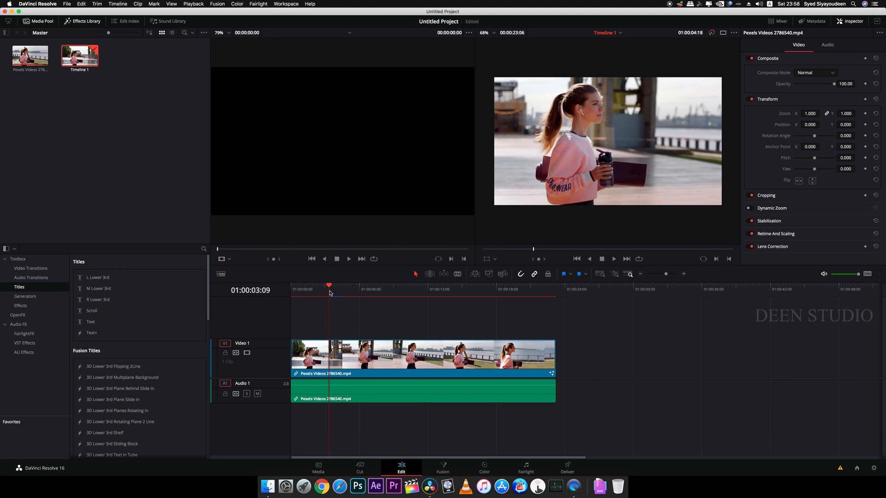
# Step: Refine Center at frame 124 in Fusion, checking the result on the Edit page between tweaks
pyautogui.click(443, 468)
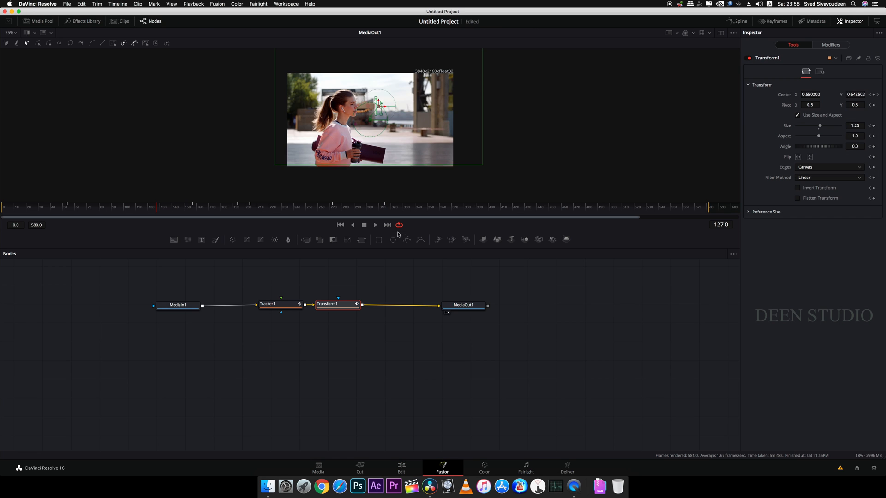
pyautogui.click(152, 206)
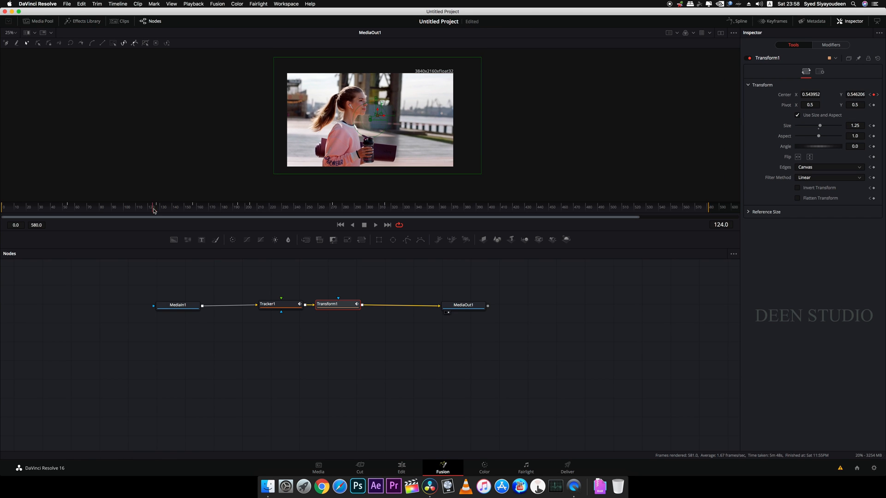
pyautogui.click(400, 468)
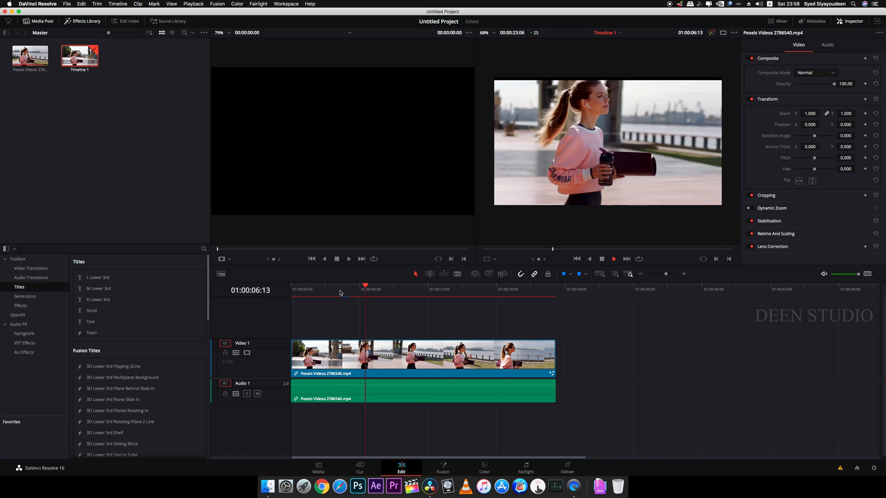
pyautogui.click(443, 467)
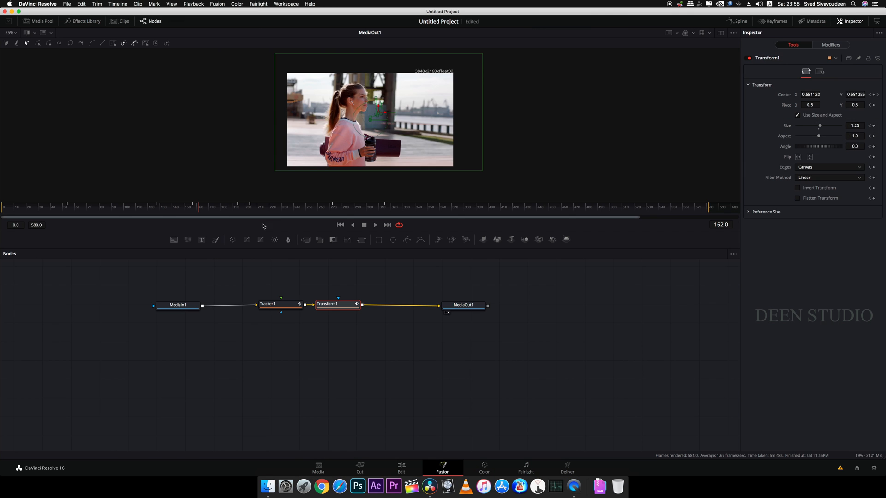
pyautogui.click(401, 468)
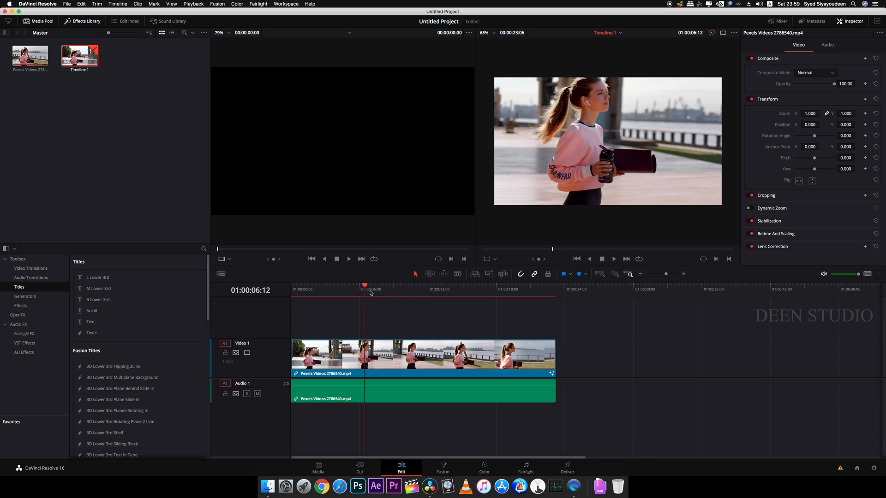
pyautogui.click(443, 467)
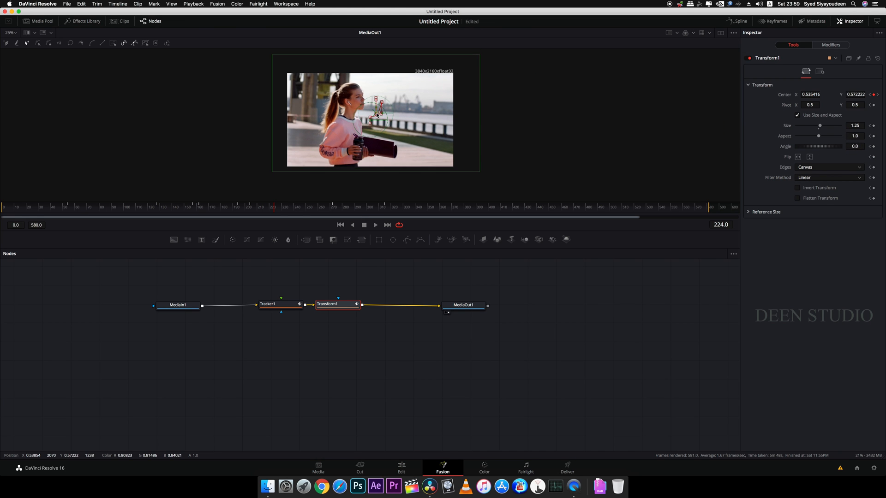
# Step: Play the stabilized clip through on the Edit page to review the steady framing
pyautogui.click(401, 467)
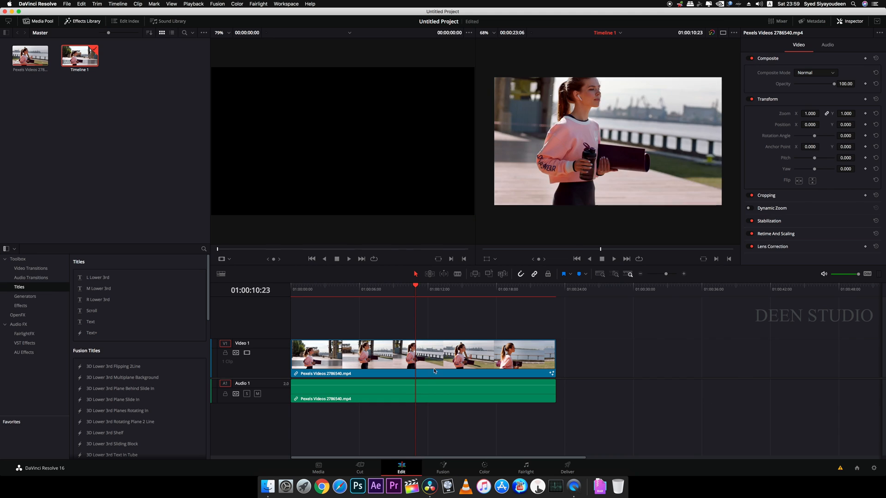
pyautogui.click(535, 289)
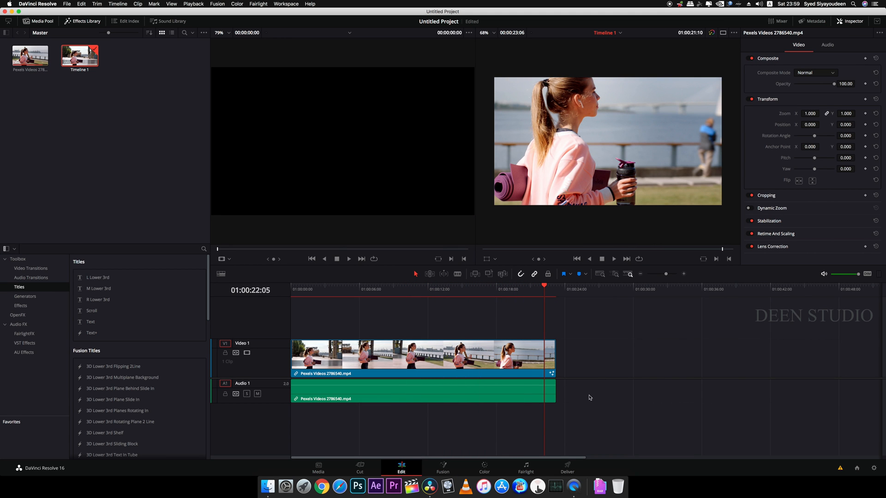
pyautogui.moveTo(588, 411)
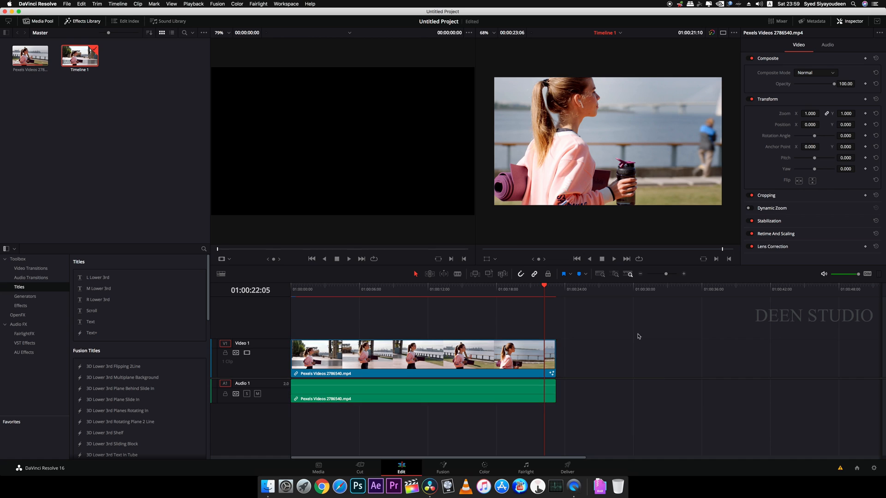
pyautogui.click(527, 294)
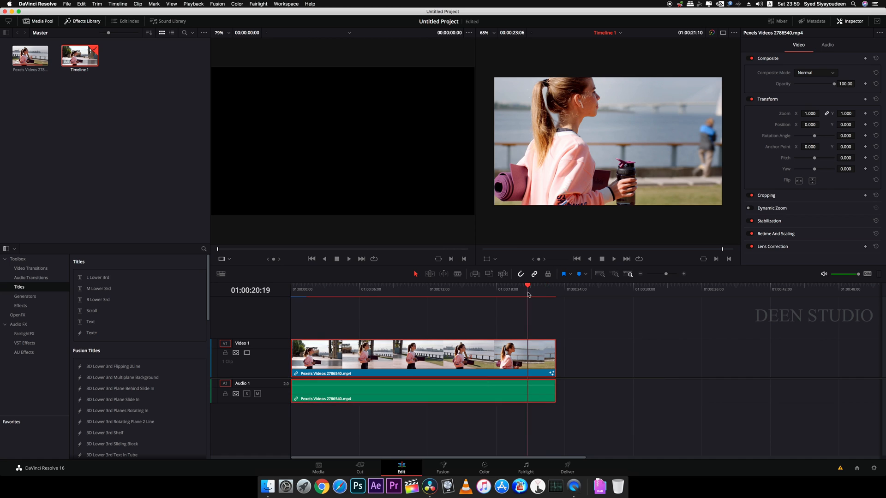